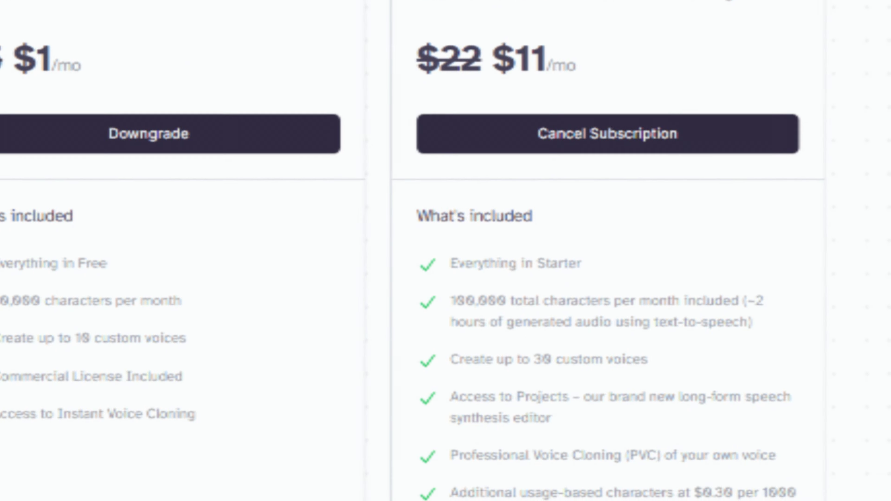
Step: Enter the channel welcome sentence ending "Today we have a great video." in the Text to Speech box
scroll("down", 3)
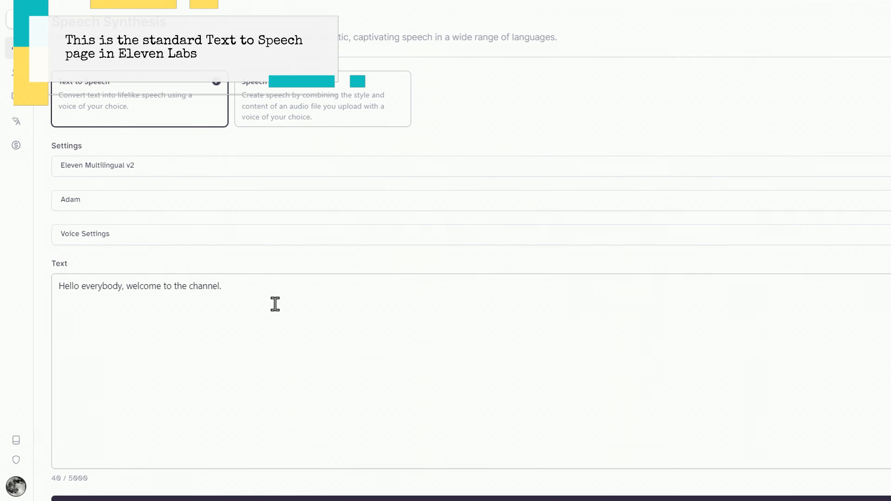
scroll("down", 3)
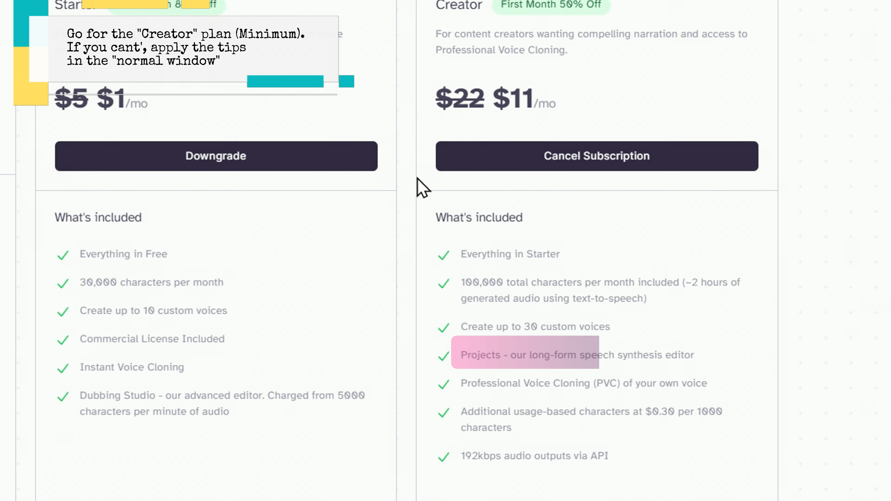
scroll("down", 3)
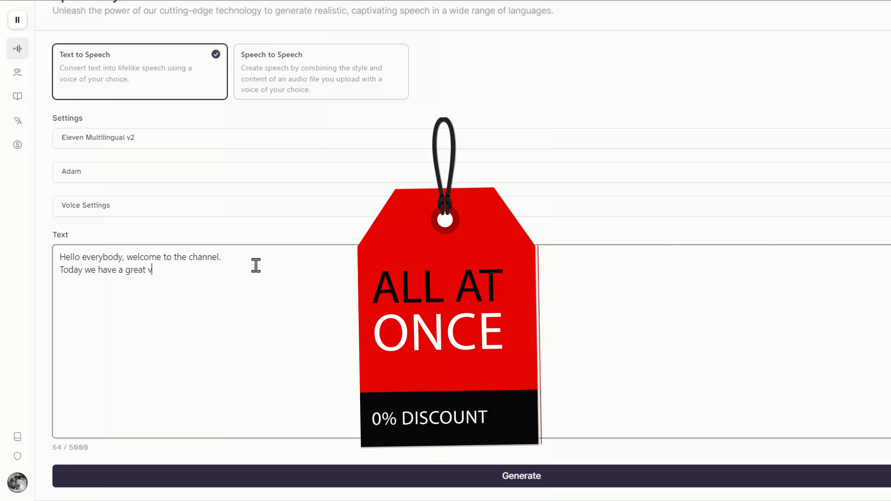
type("ideo.")
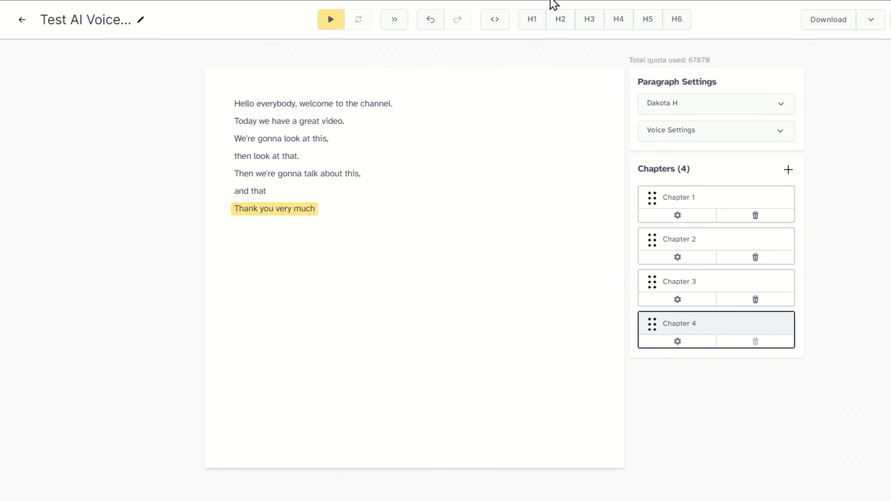
mouse_move(394, 20)
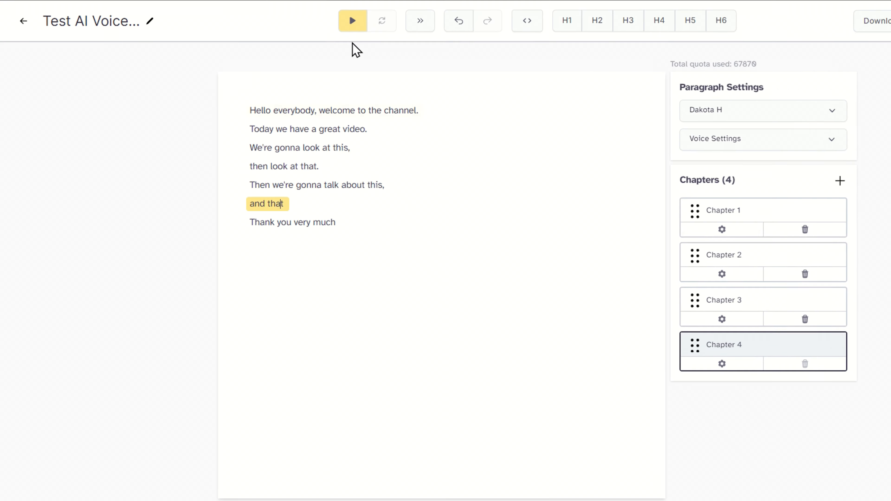
Step: Play the seven-line test project in the Dakota H voice from its first line
left_click(352, 21)
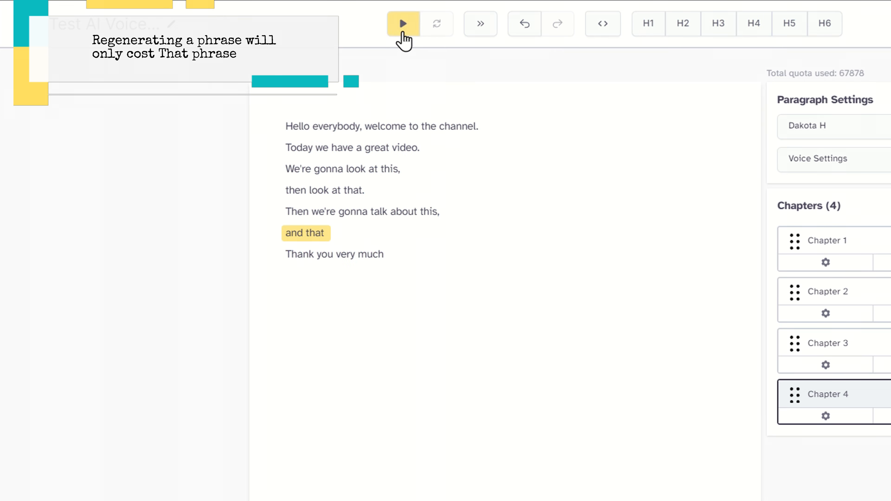
left_click(403, 23)
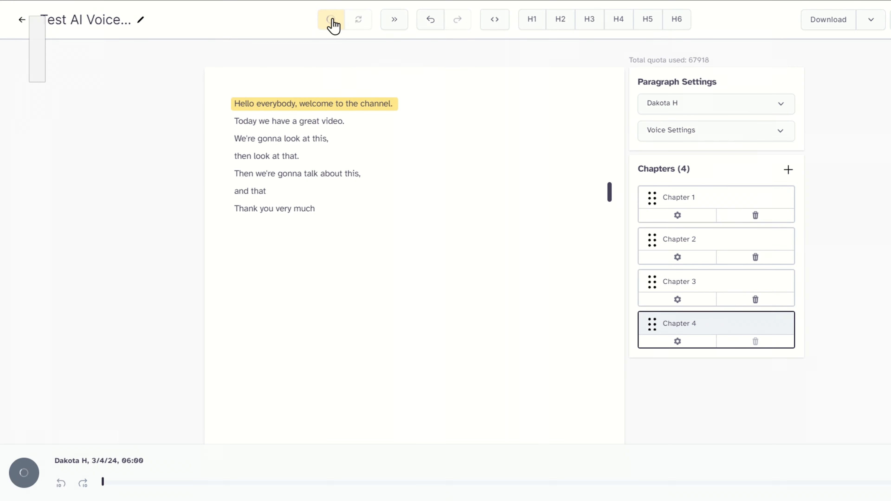
left_click(331, 20)
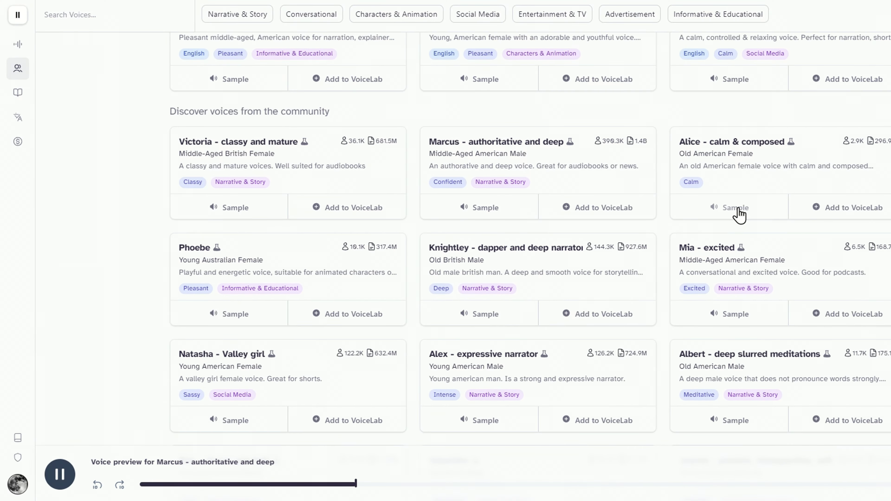
Step: Preview the Alice - calm & composed sample and browse the filtered male Characters & Animation voices
left_click(734, 207)
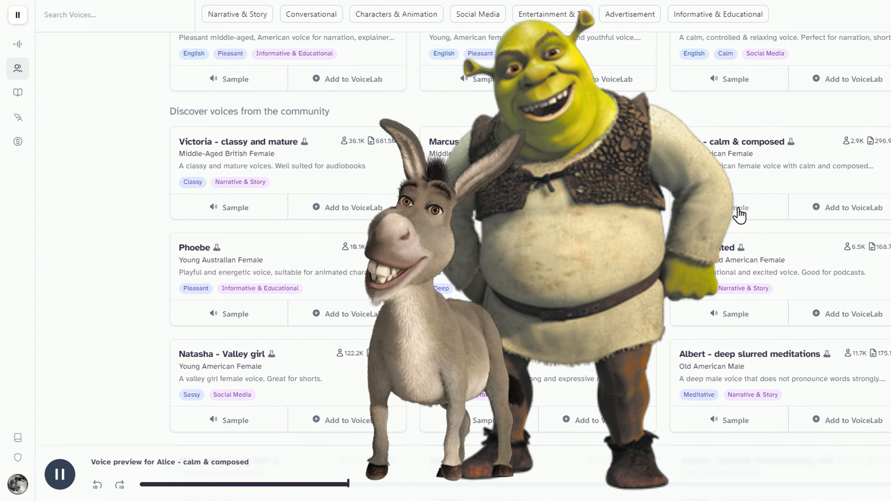
scroll("up", 3)
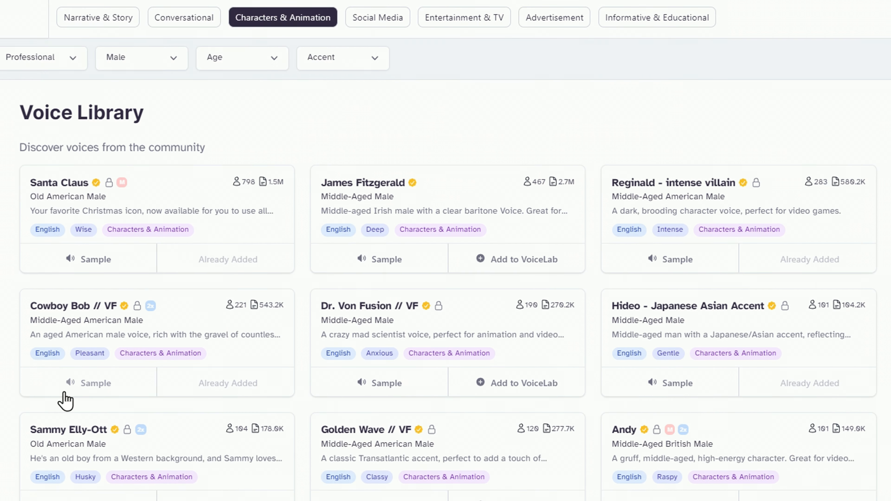
scroll("down", 3)
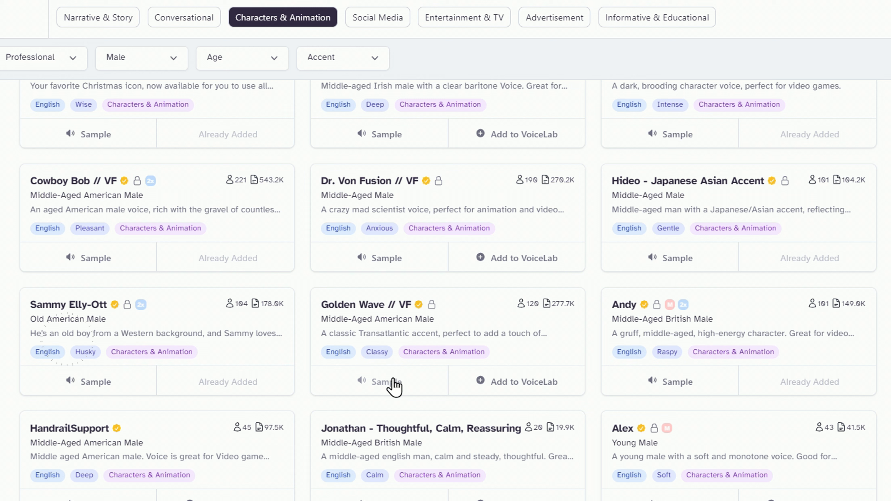
mouse_move(95, 382)
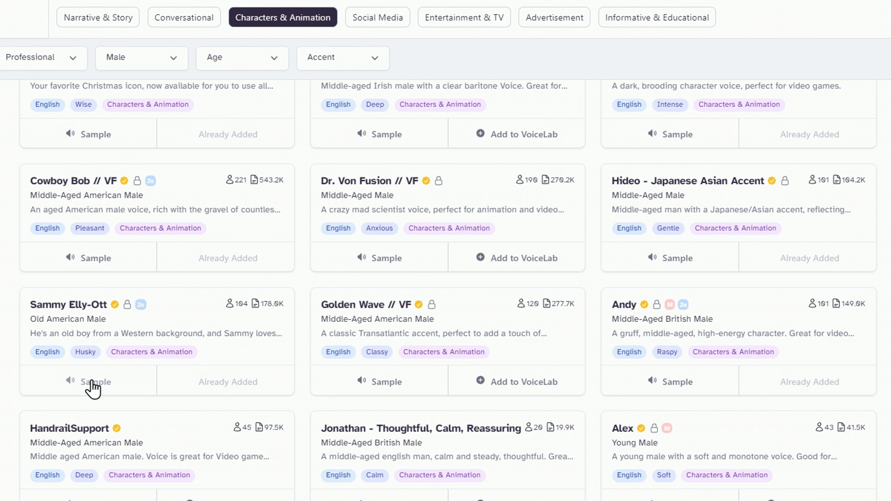
scroll("down", 3)
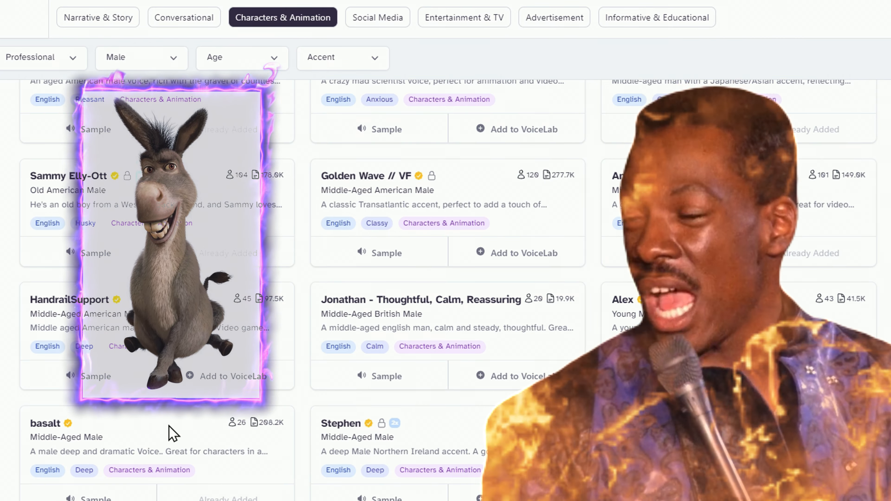
scroll("down", 3)
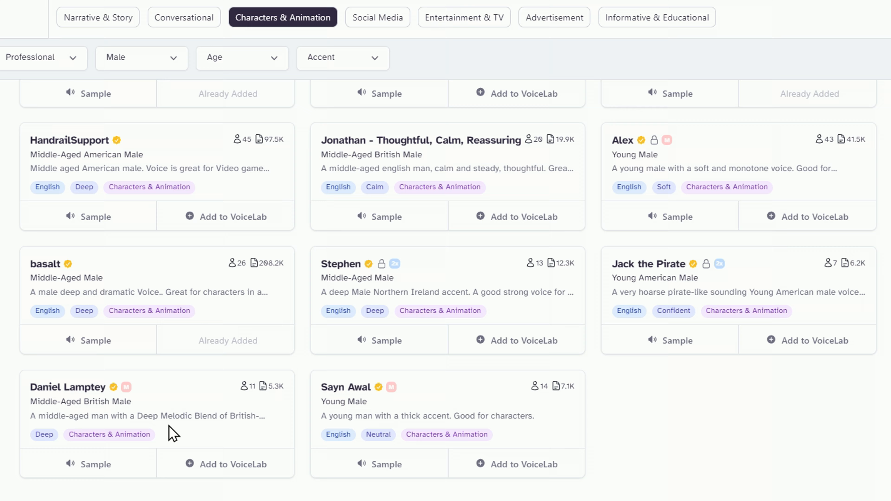
scroll("up", 3)
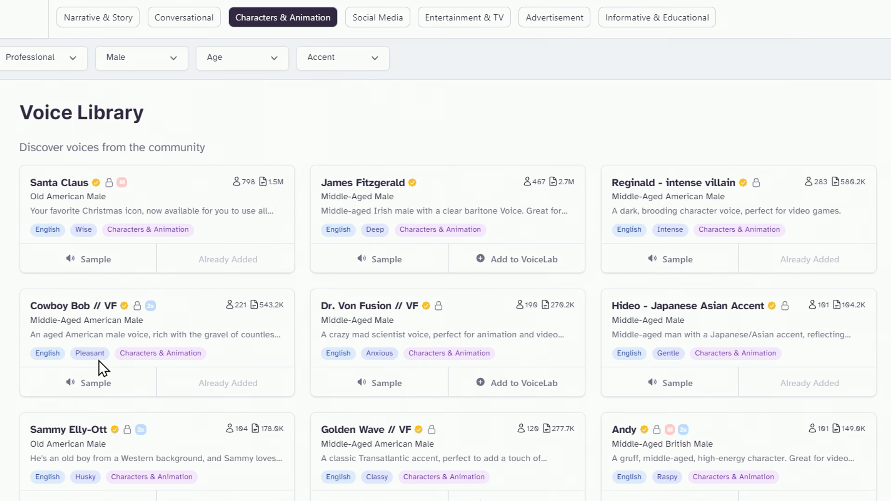
scroll("down", 3)
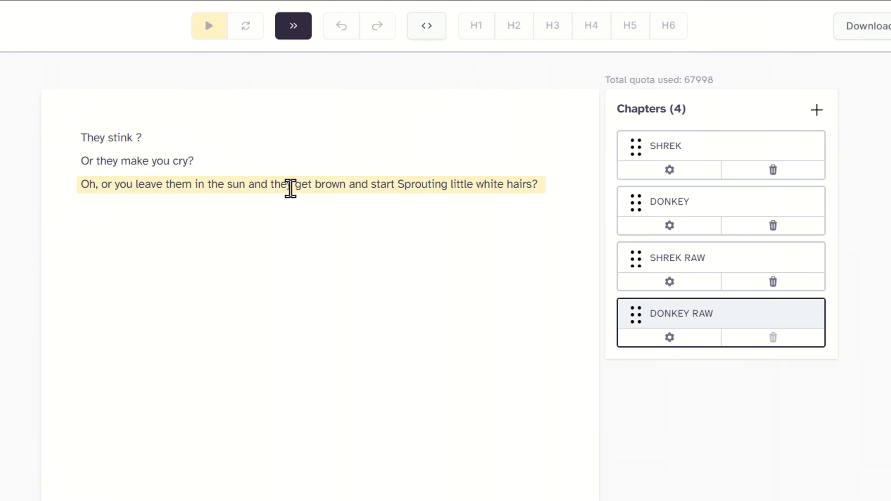
Step: Join the separate No! lines into one paragraph reading Yes, No! No! No! in Shrek Raw
left_click(677, 257)
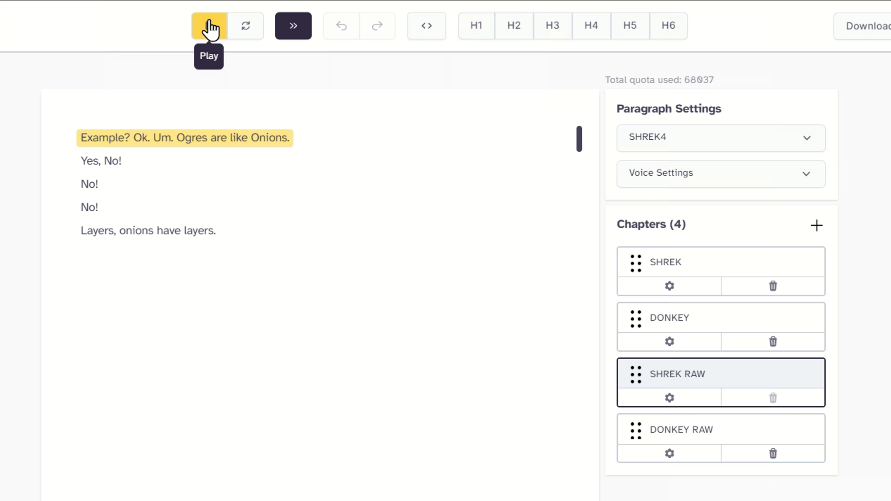
left_click(208, 25)
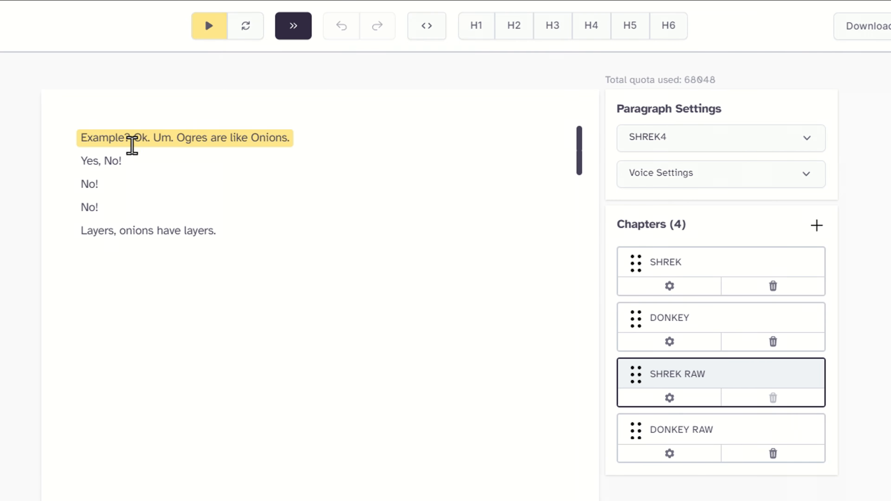
left_click(101, 161)
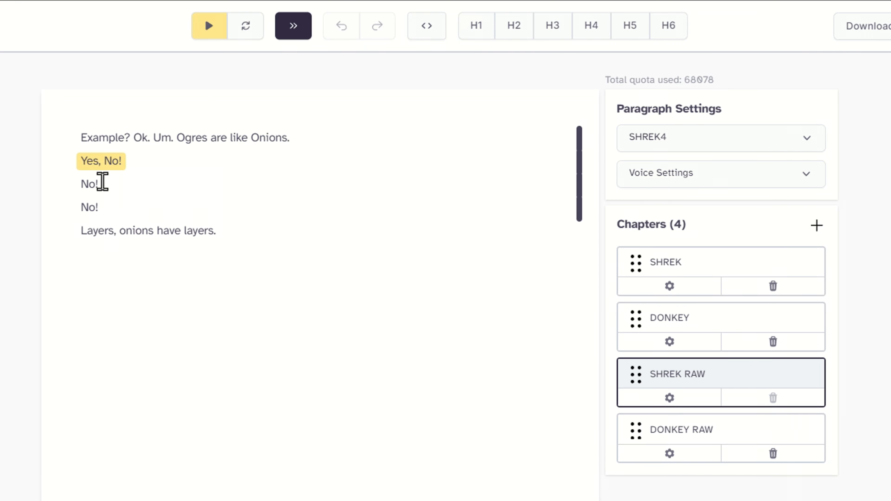
left_click(208, 26)
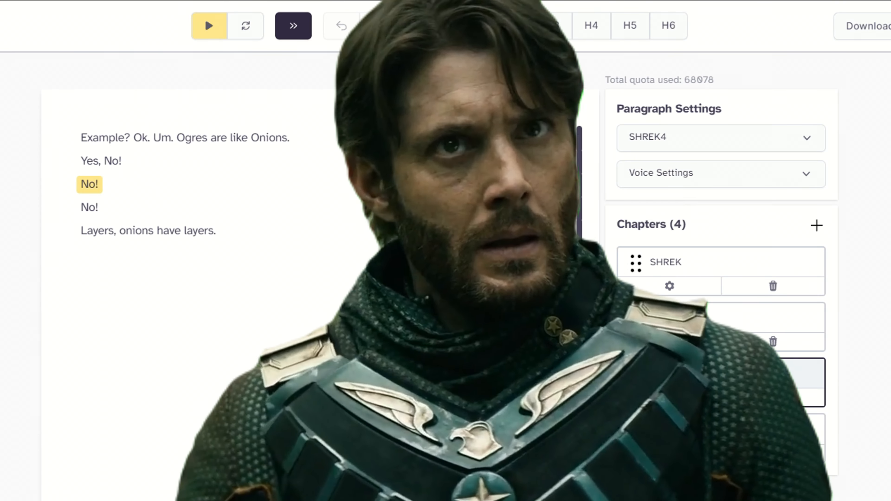
Step: Play the edited Shrek Raw chapter to hear the merged No! lines
left_click(208, 26)
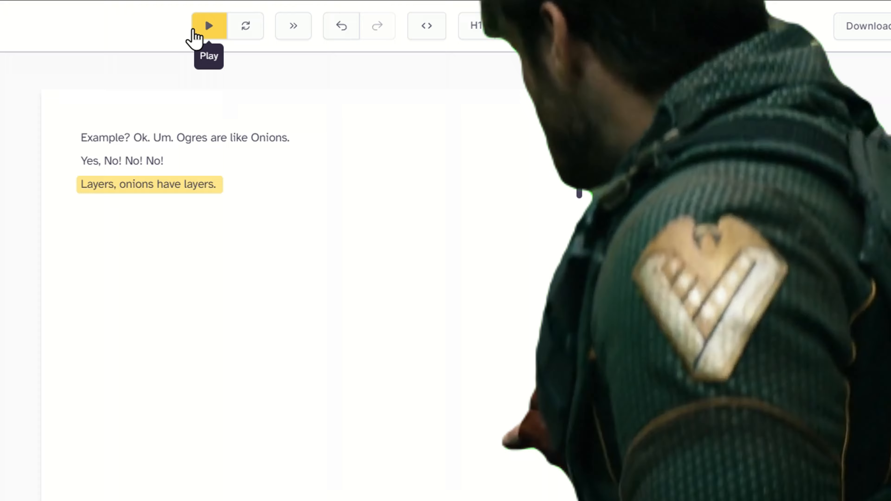
left_click(208, 26)
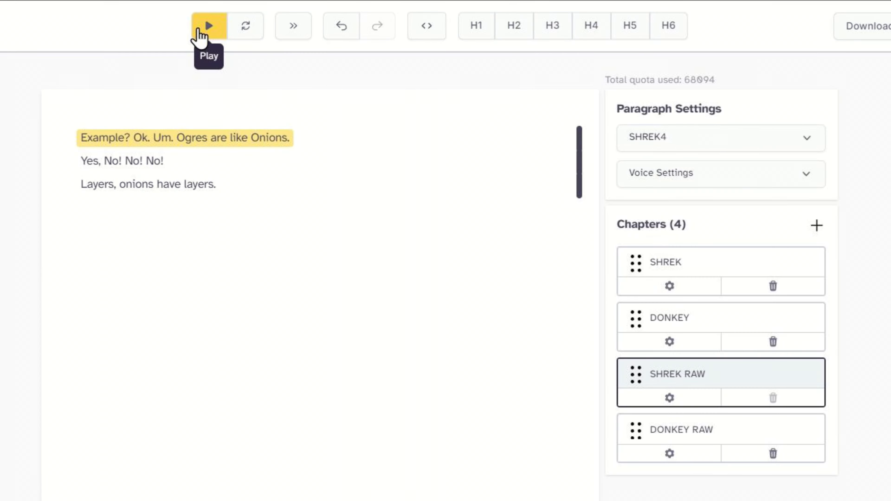
left_click(211, 26)
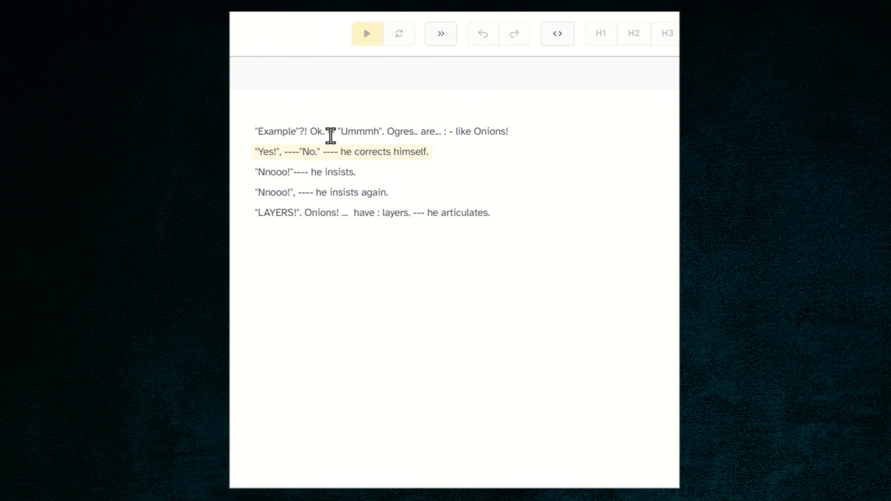
Step: Play the standard Shrek chapter reading for comparison
left_click(367, 33)
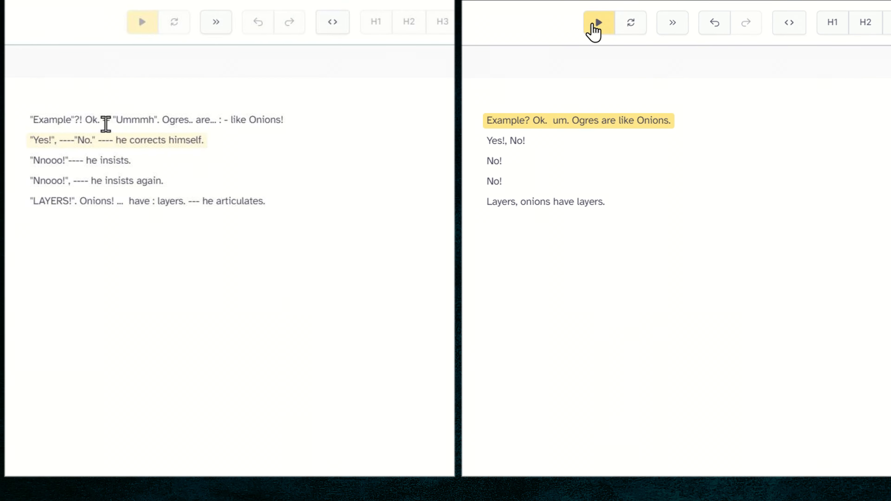
left_click(596, 22)
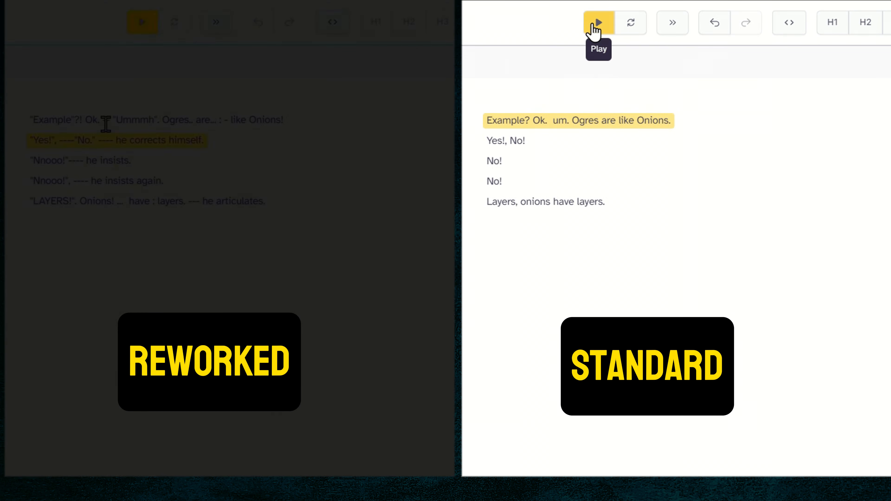
left_click(598, 22)
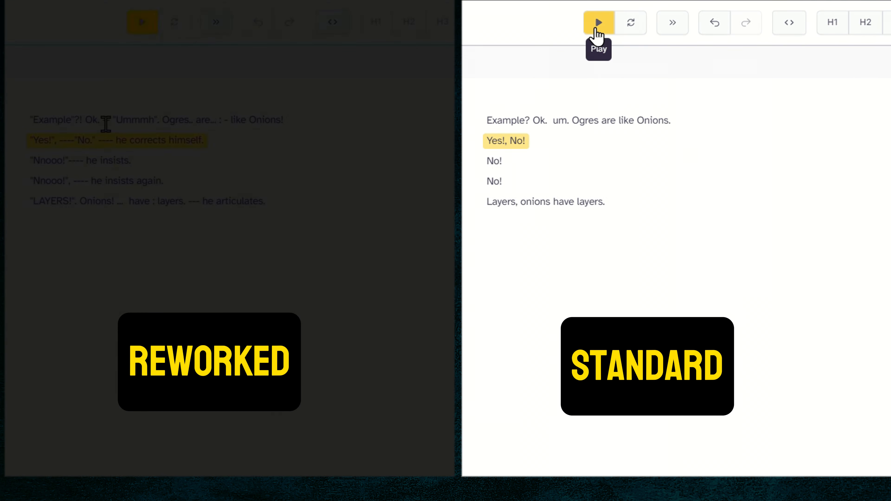
left_click(598, 22)
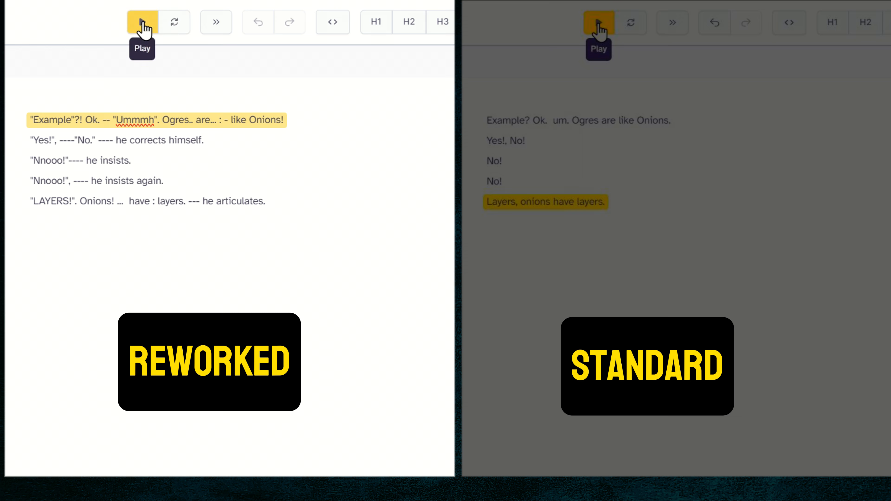
Step: Play the reworked Shrek chapter reading, then switch to the Donkey chapter
left_click(142, 22)
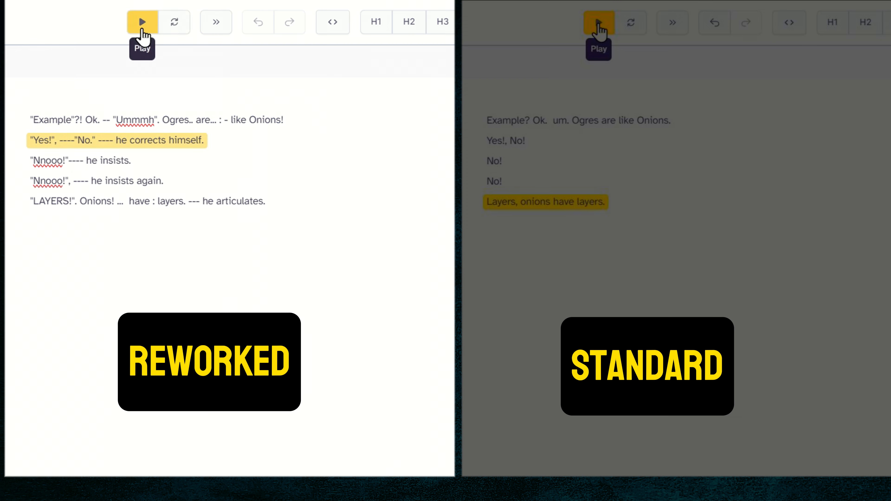
left_click(142, 23)
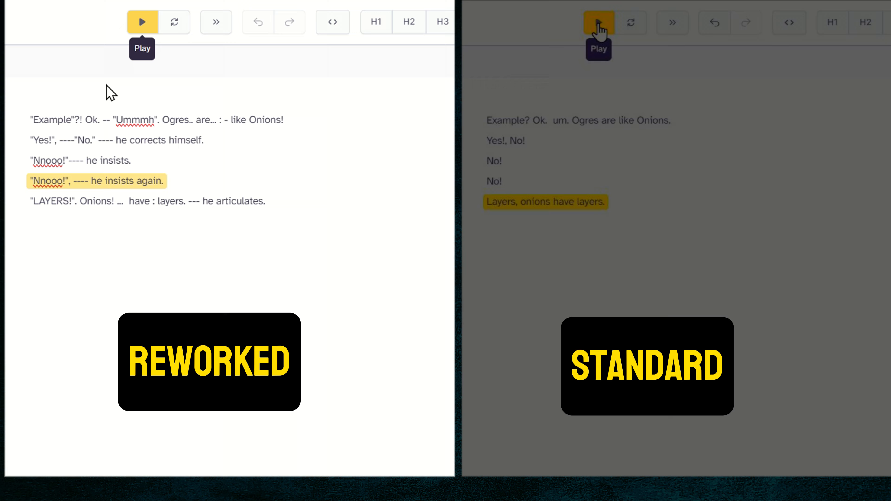
left_click(142, 22)
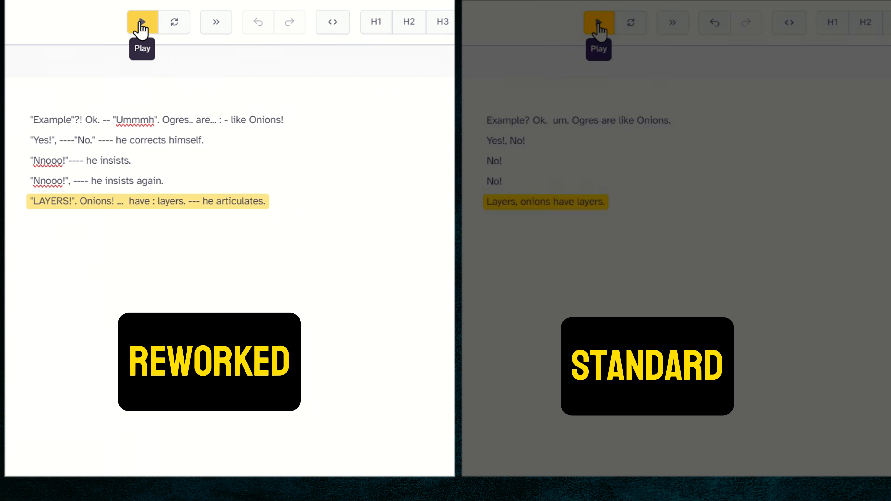
left_click(142, 22)
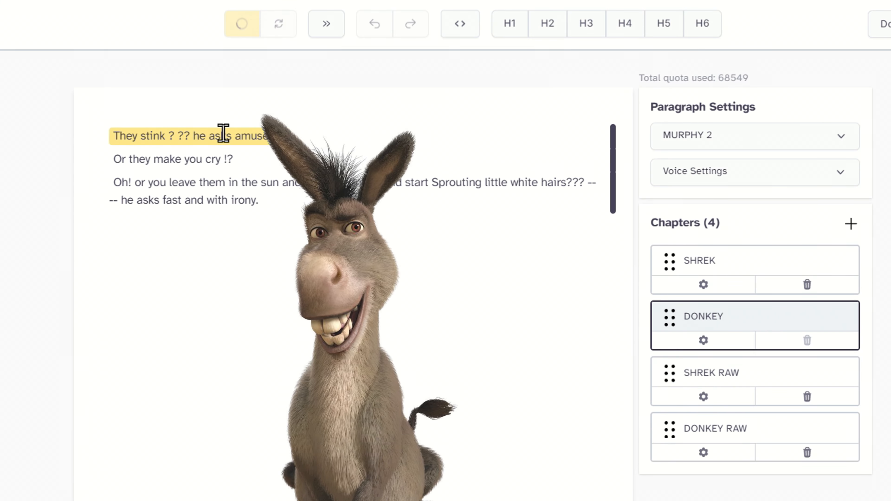
left_click(242, 23)
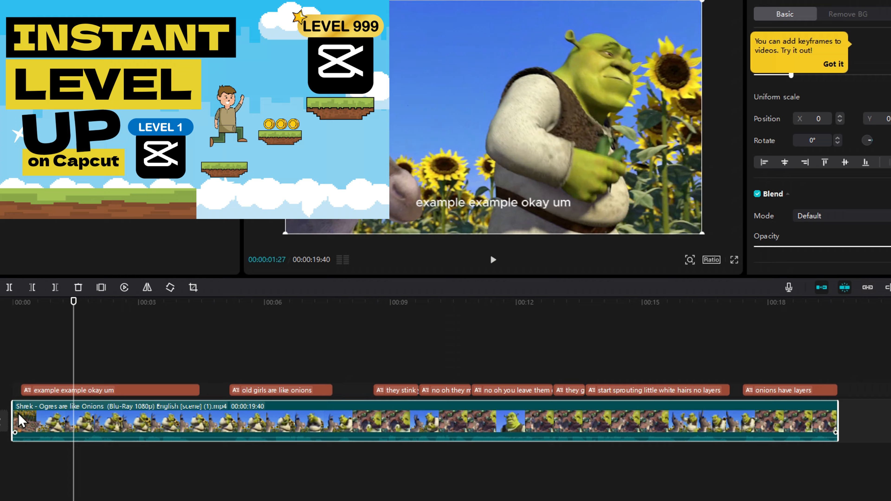
Step: Place the ElevenLabs Shrek mp3 beneath the split movie clip and play them together
left_click(492, 260)
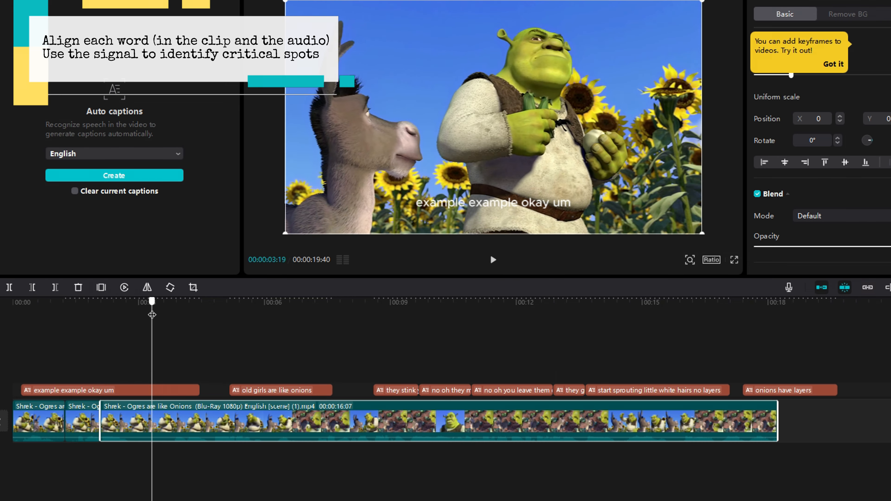
left_click(271, 301)
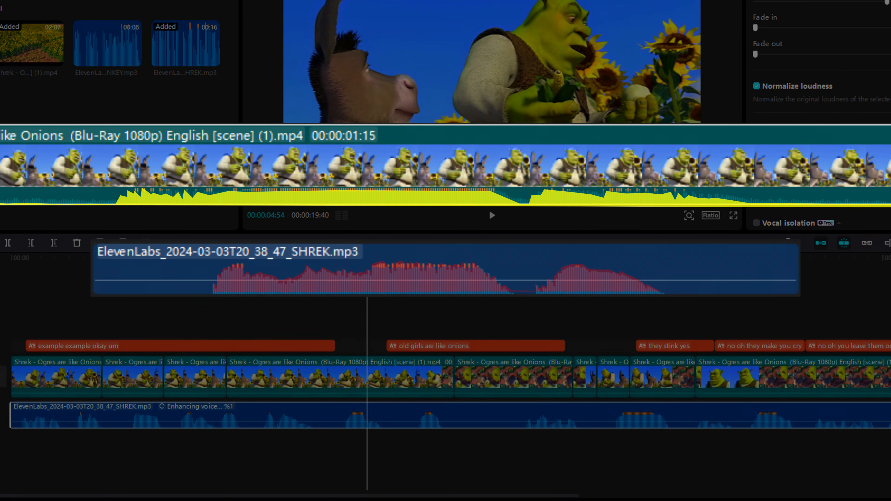
left_click(491, 216)
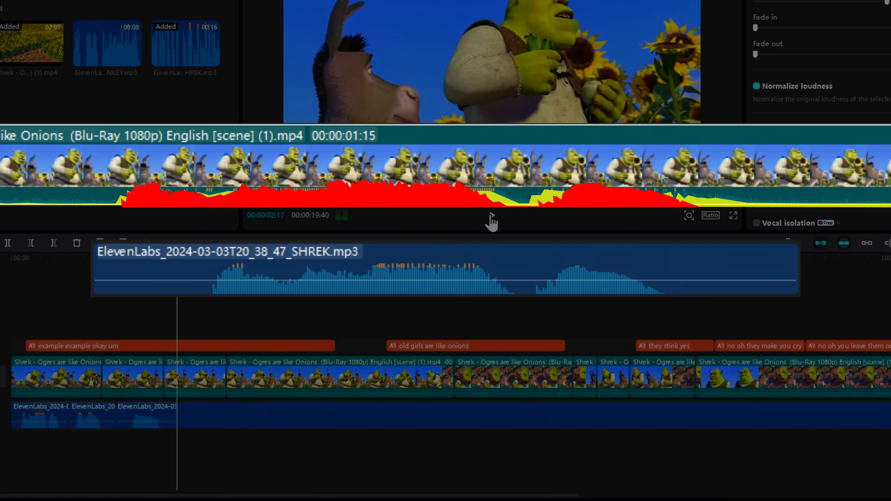